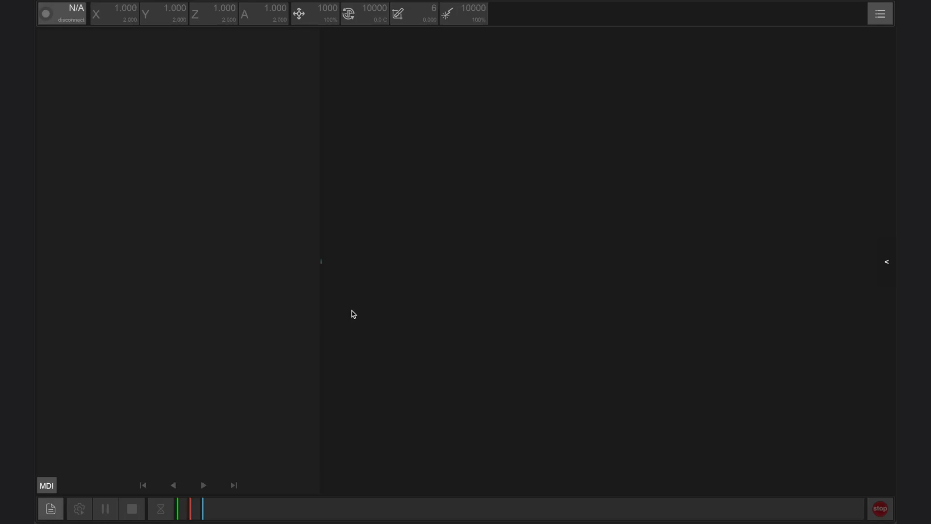
mouse_move(65, 22)
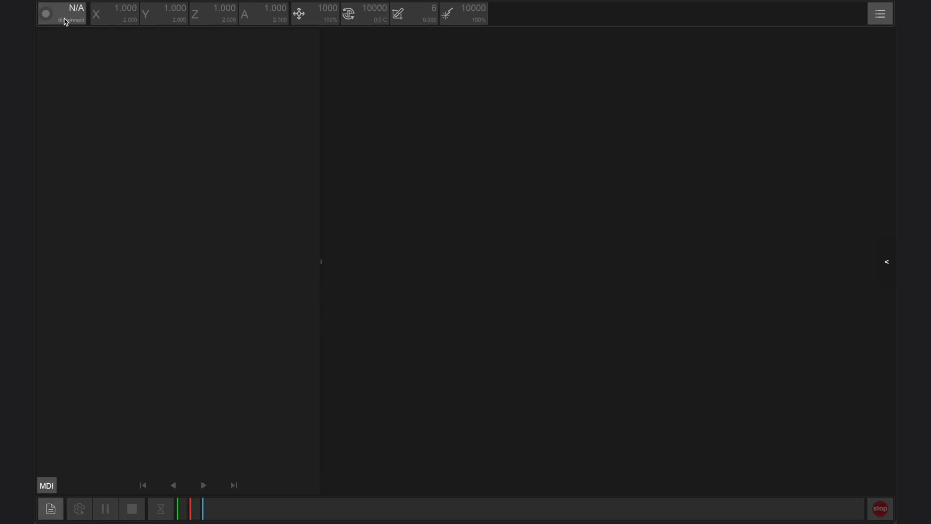
- Connect to the Carvera Air machine over WiFi from the N/A status box
click(62, 13)
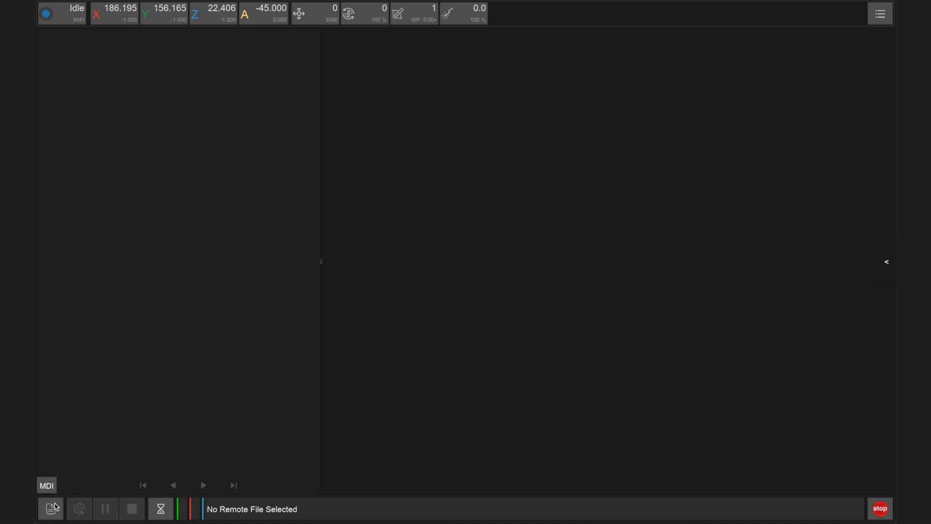
click(47, 485)
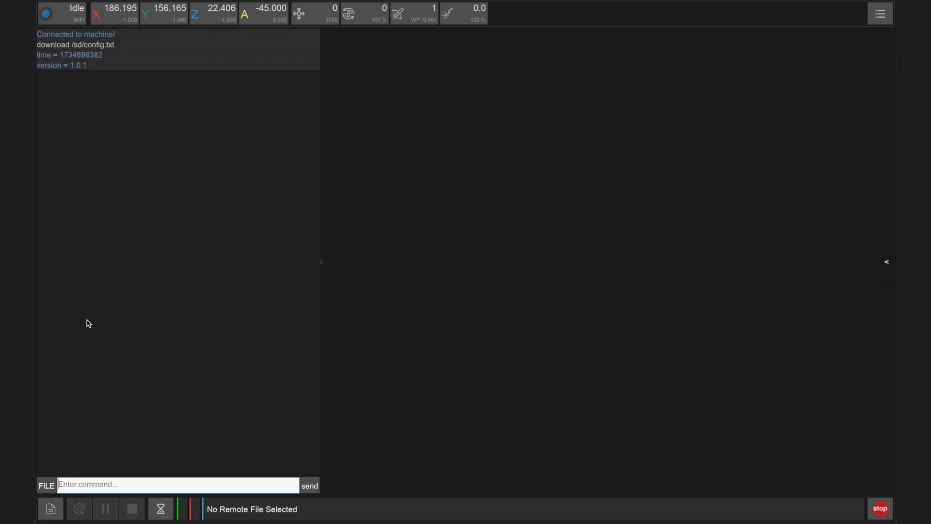
mouse_move(82, 220)
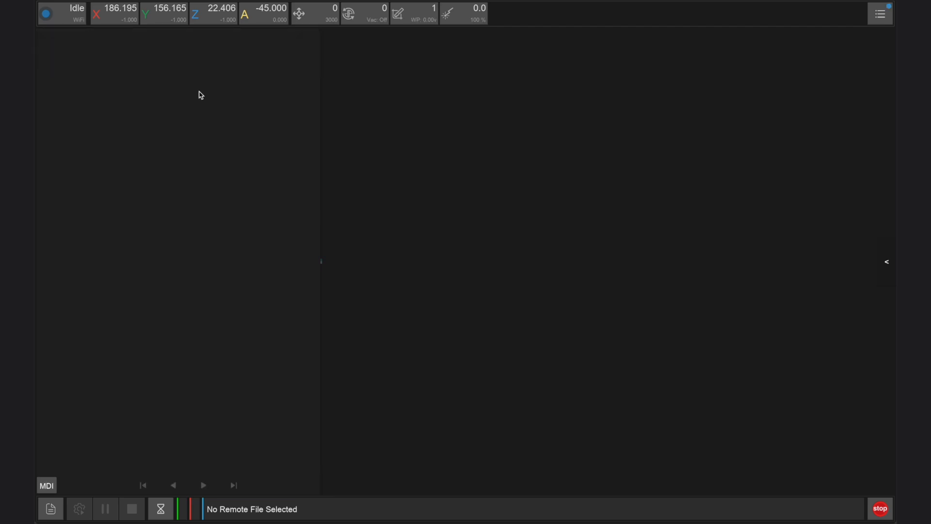
mouse_move(582, 93)
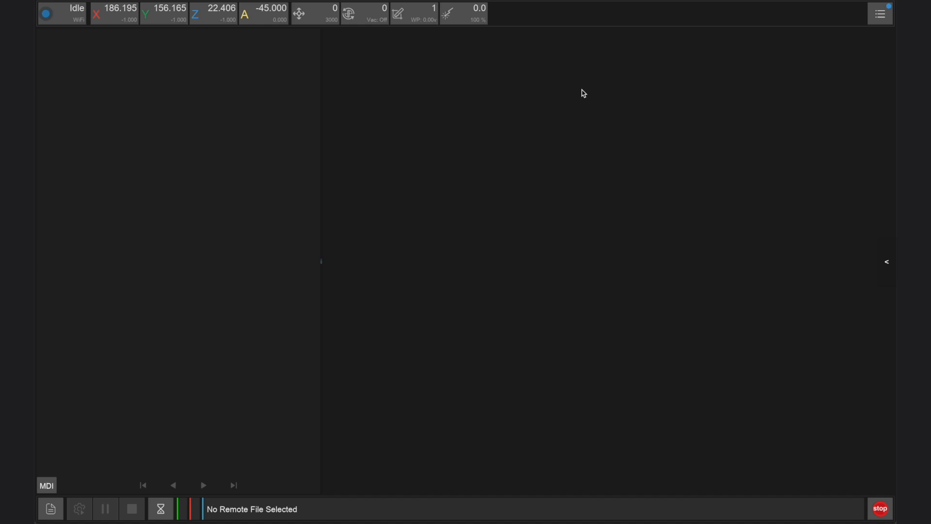
mouse_move(884, 16)
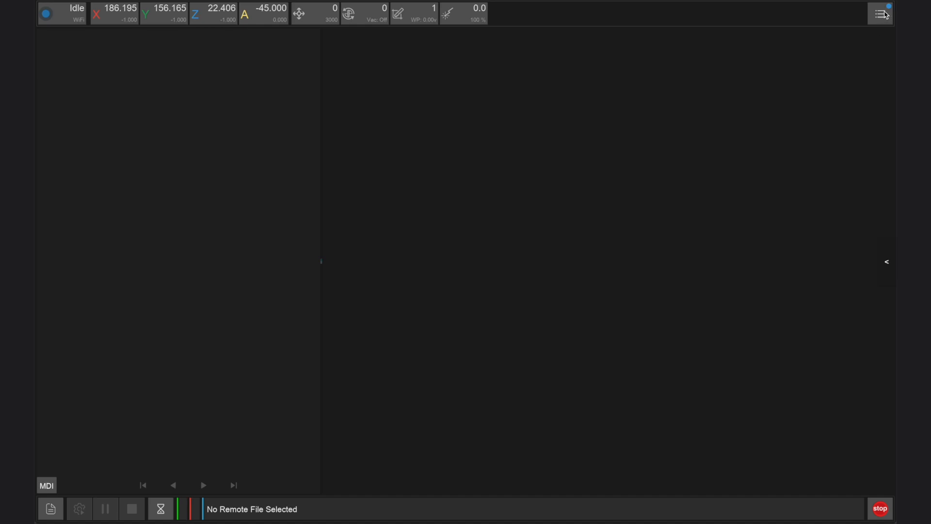
- Open the Upgrade dialog from the hamburger menu, then switch to the Makera software page
click(881, 13)
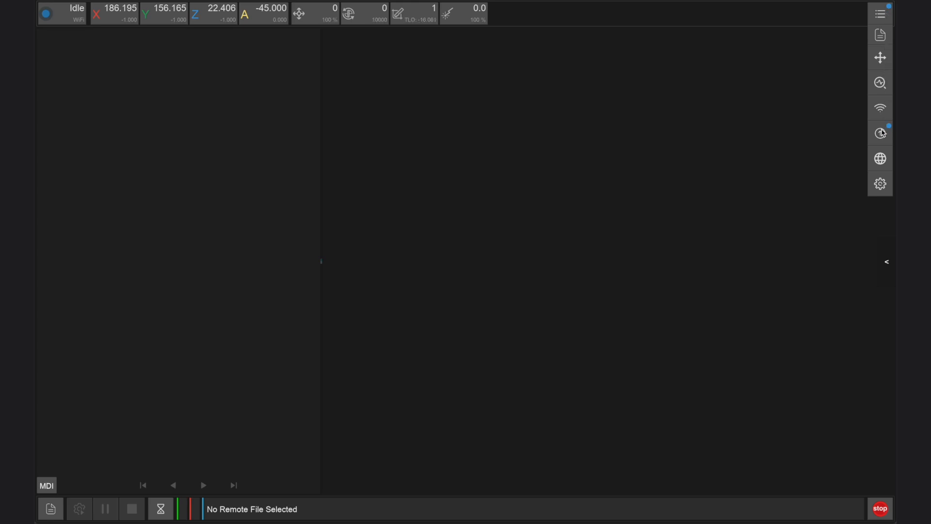
click(879, 133)
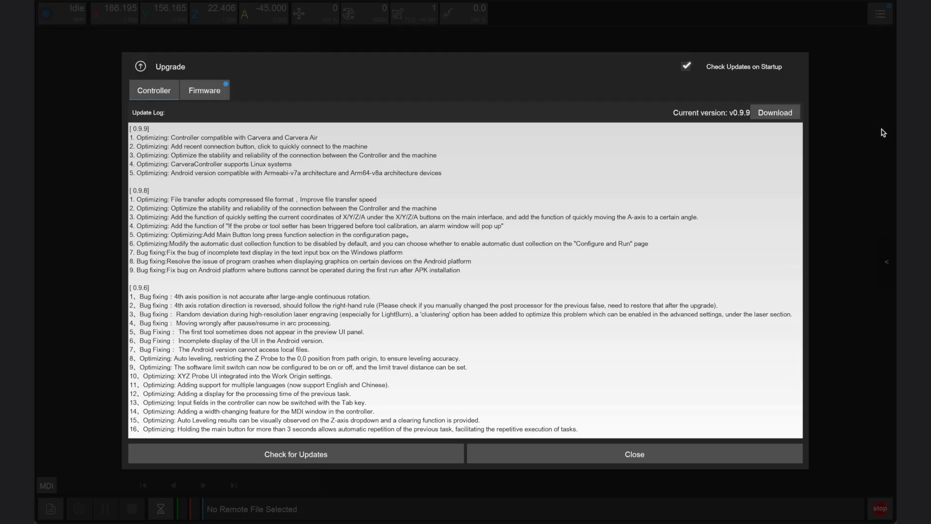
click(205, 90)
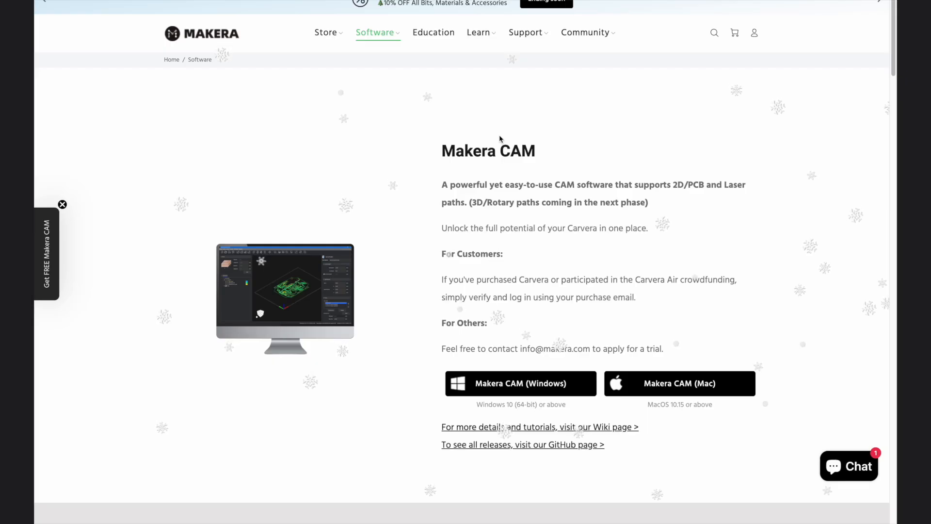
- Scroll the Makera Software page down to the Carvera & Carvera Air Firmware section
scroll(down, 3)
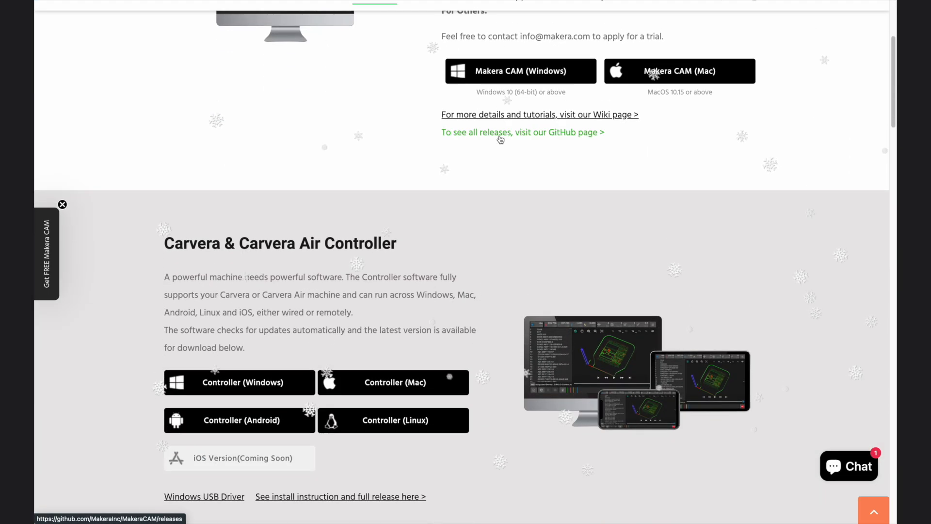
scroll(down, 3)
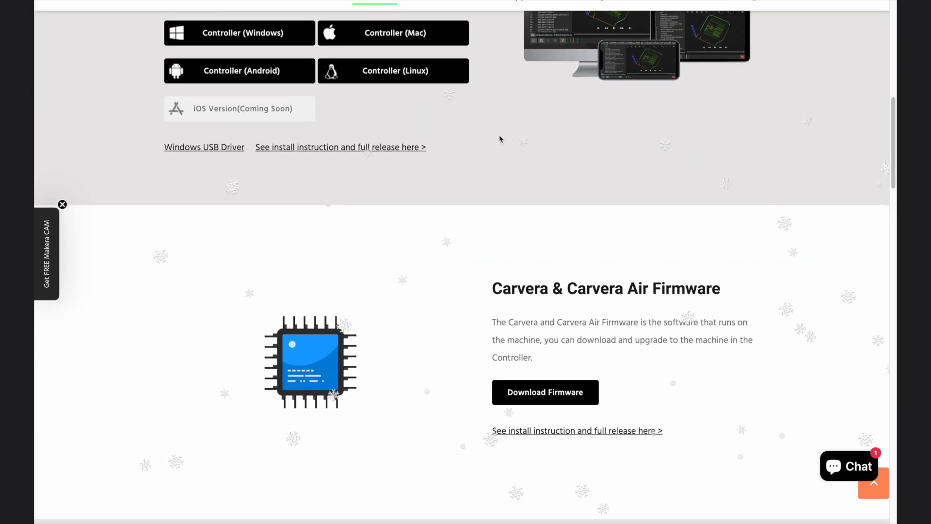
scroll(down, 3)
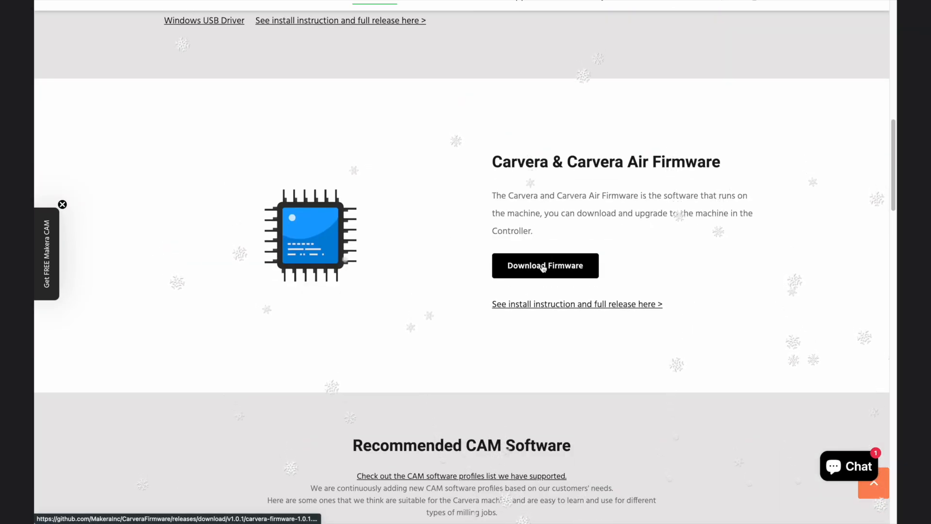
mouse_move(530, 274)
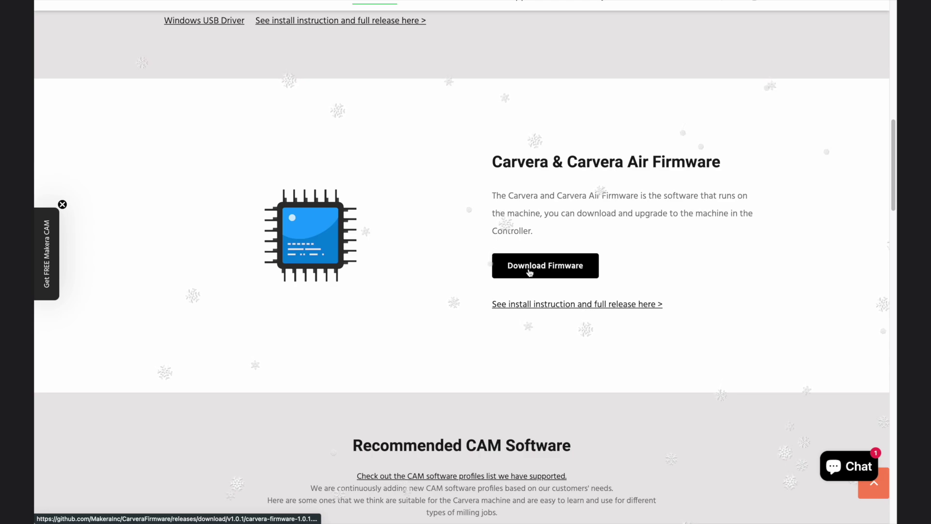
mouse_move(525, 251)
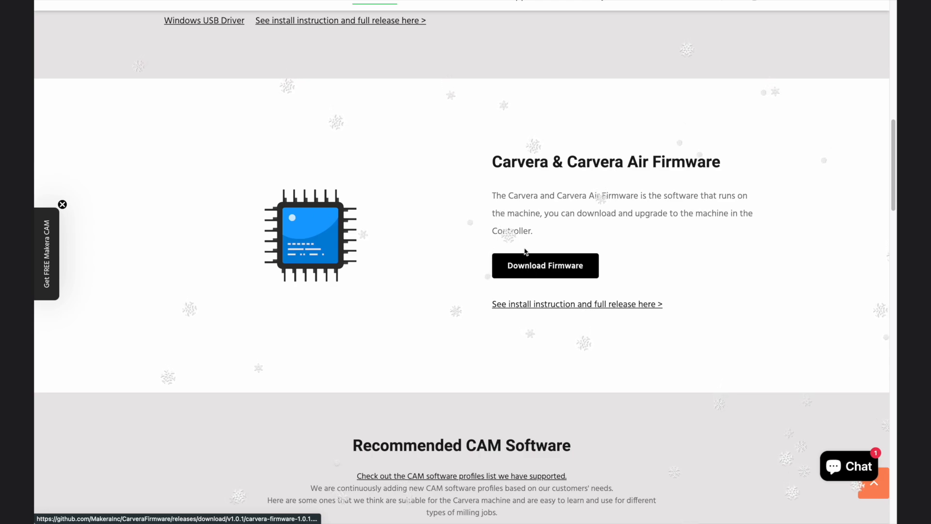
mouse_move(521, 225)
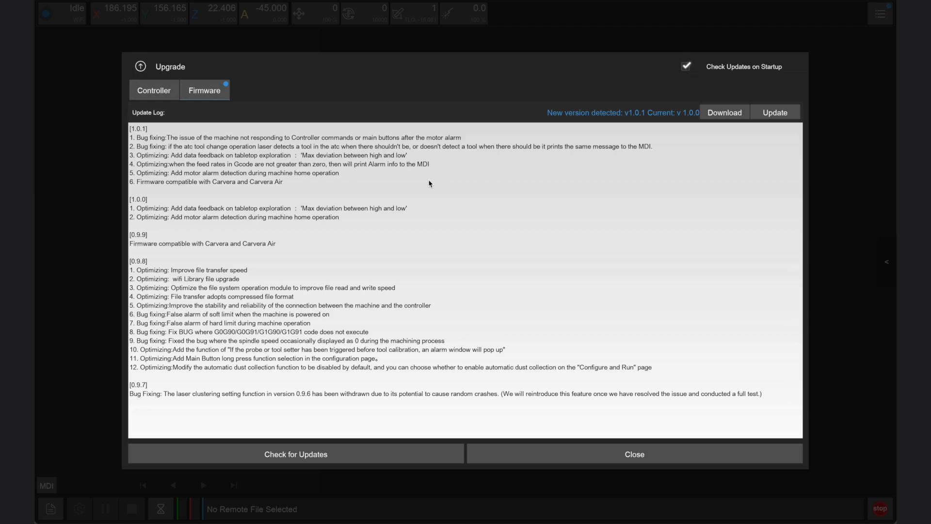
mouse_move(529, 172)
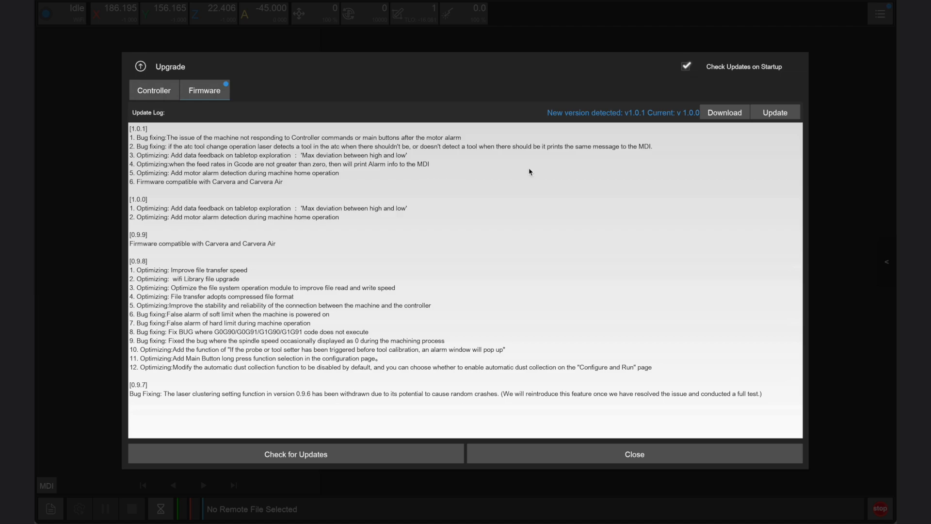
- Click Update in the Firmware tab to browse for the v1.0.1 firmware file
click(725, 112)
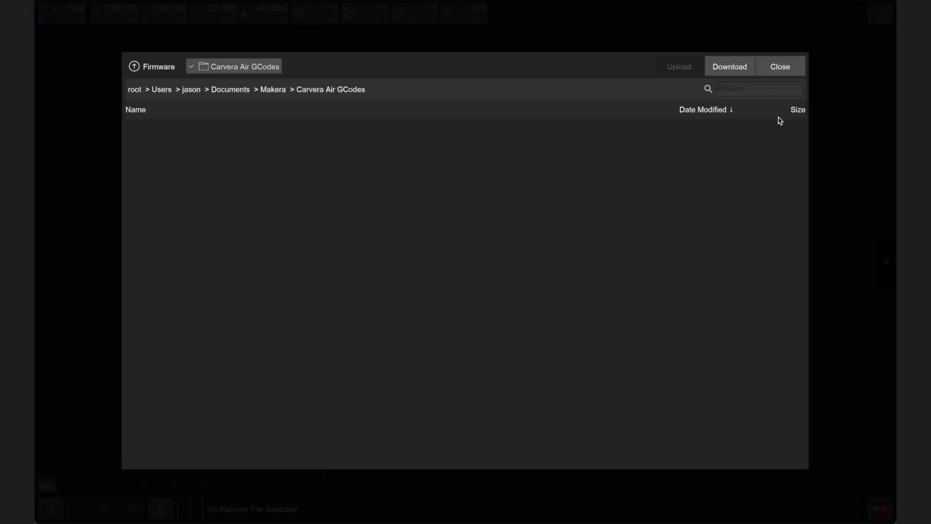
- Upload carvera-firmware-1.0.1.bin from the Downloads folder to the machine
click(233, 66)
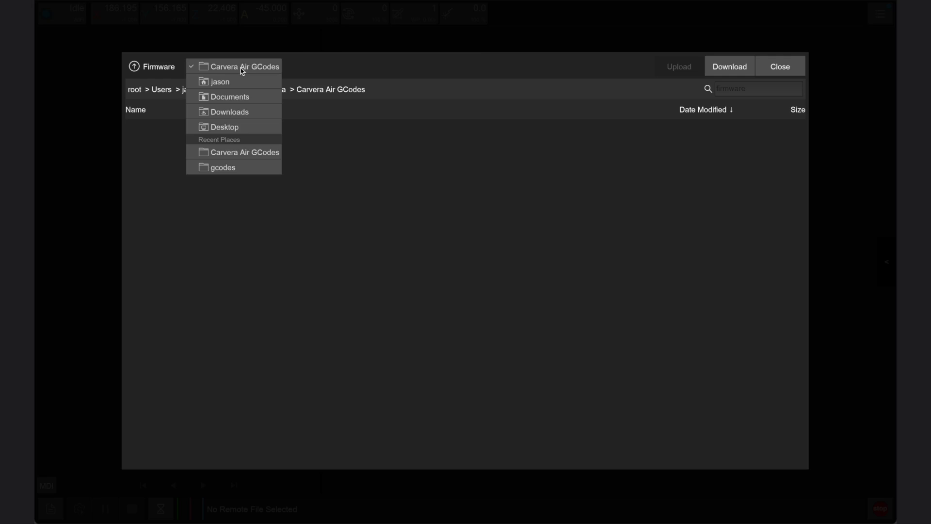
click(230, 112)
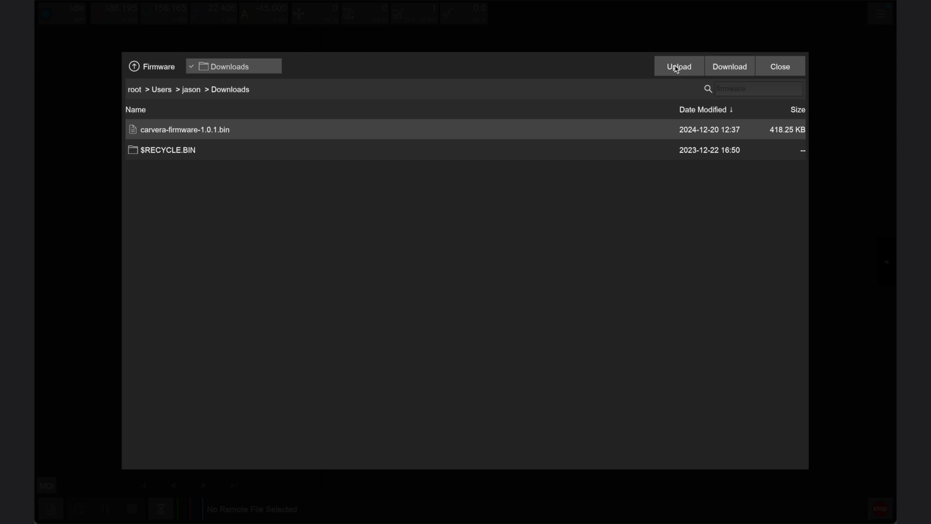
click(679, 66)
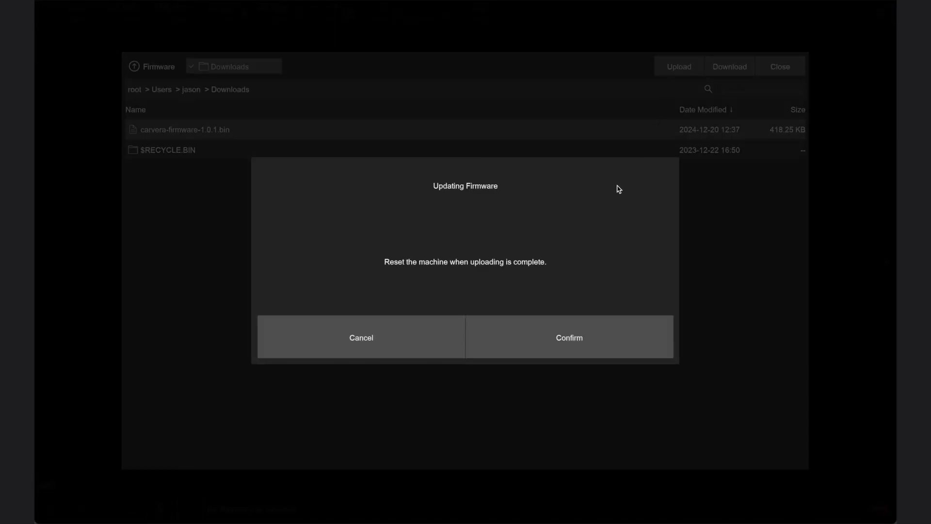
mouse_move(596, 264)
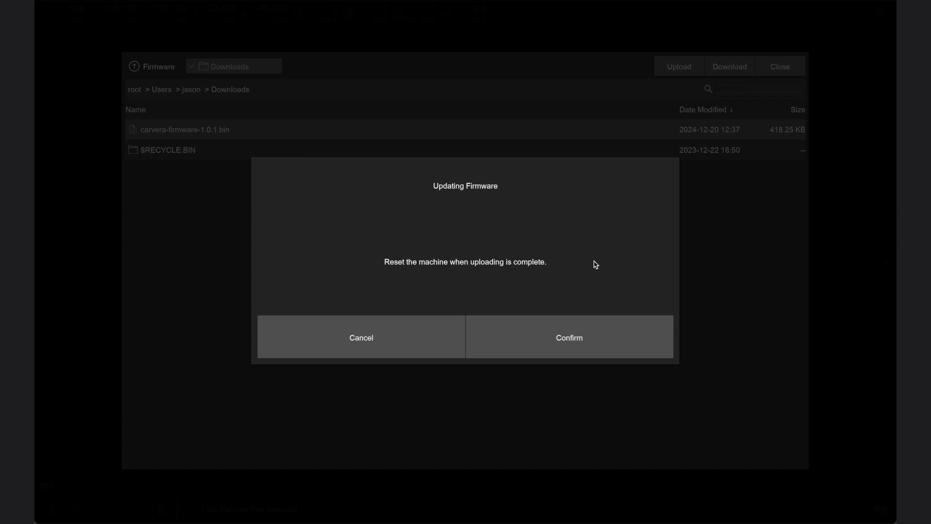
- Confirm the firmware update, then confirm the machine reset when the update finishes
click(569, 338)
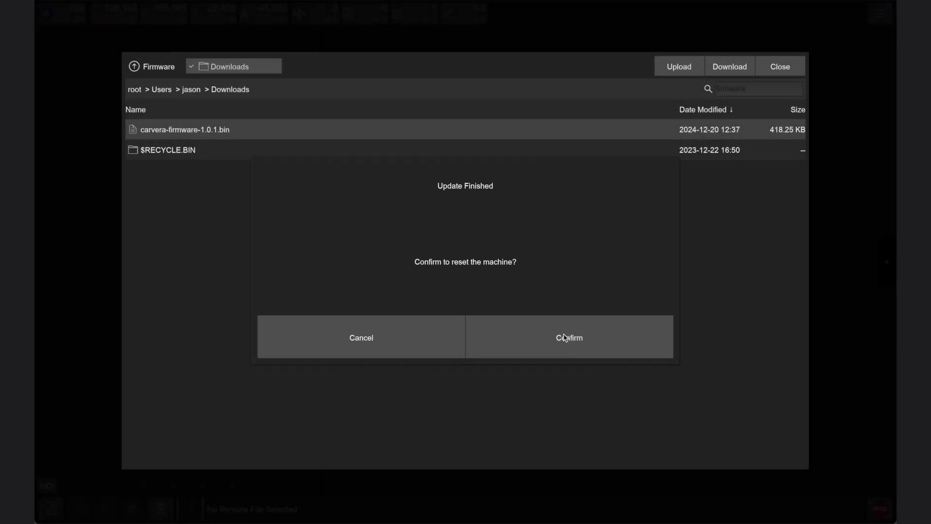
click(568, 337)
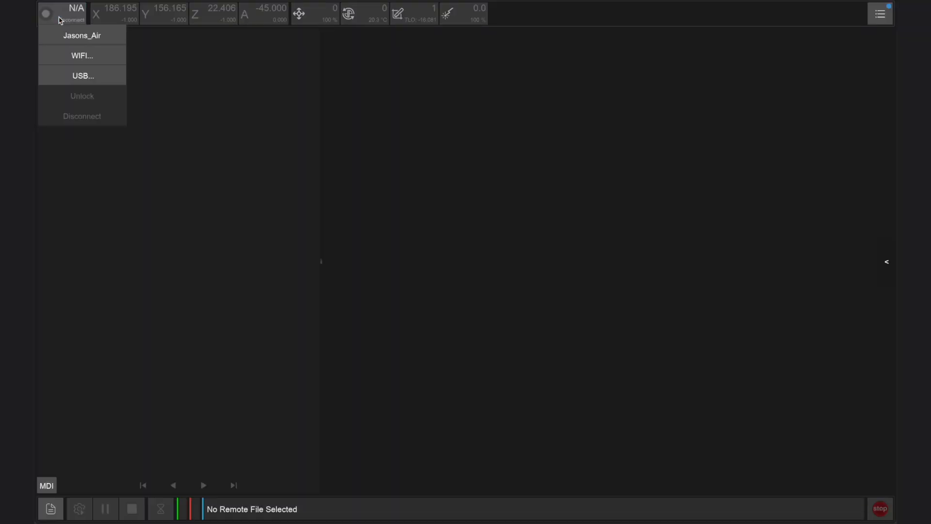
- Reconnect to the Carvera Air and view the MDI log showing firmware 1.0.1
click(82, 76)
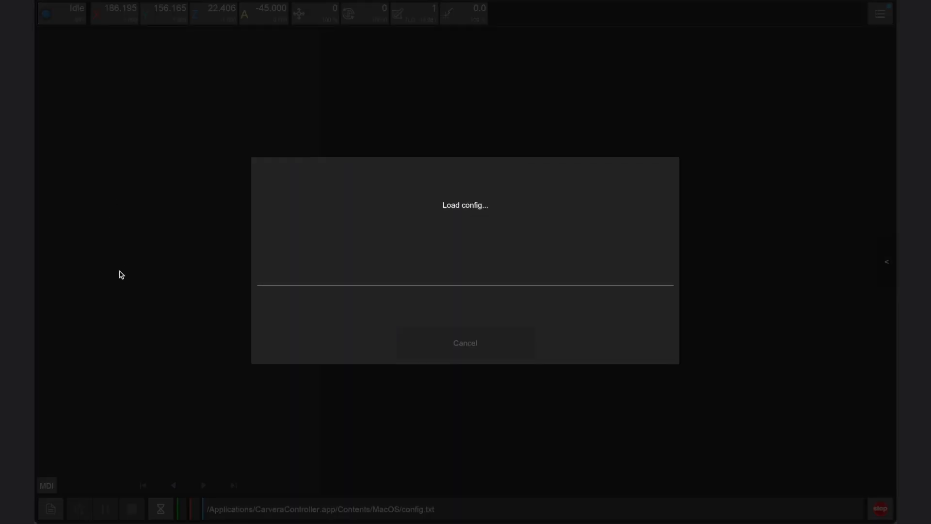
click(465, 343)
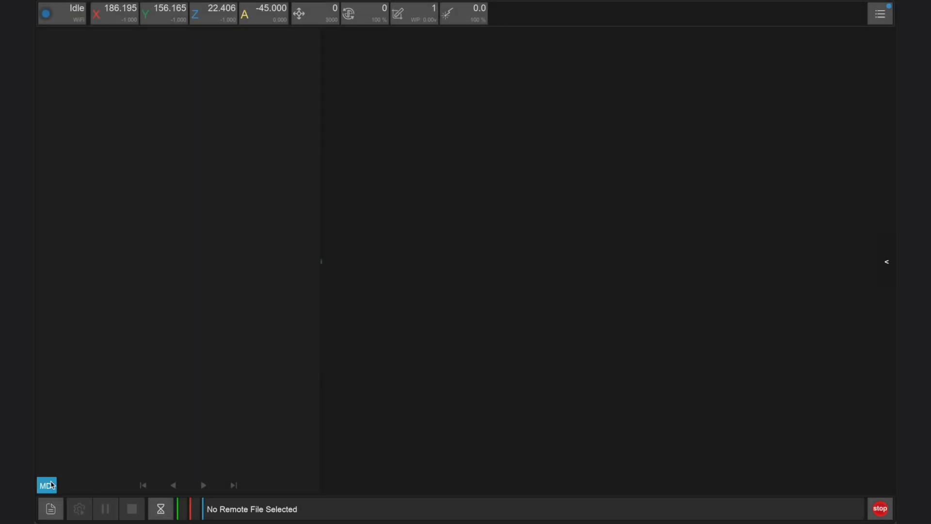
click(47, 485)
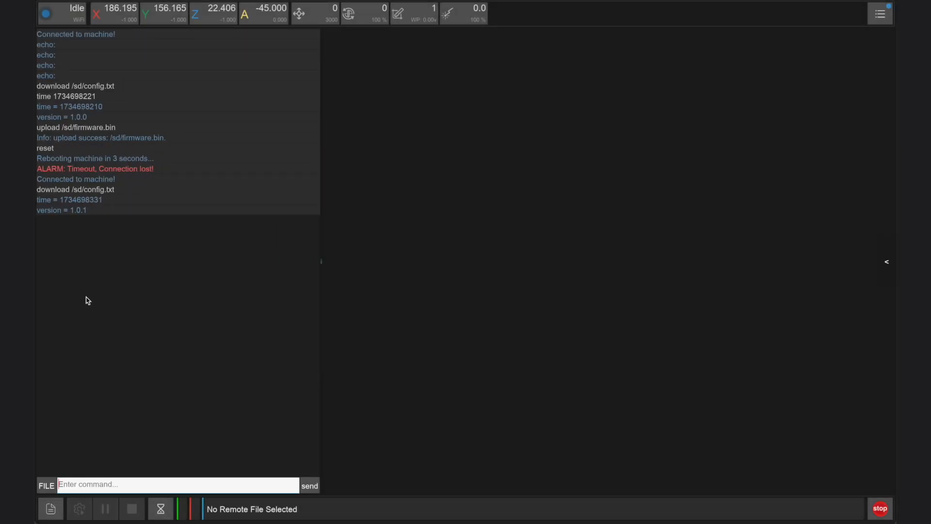